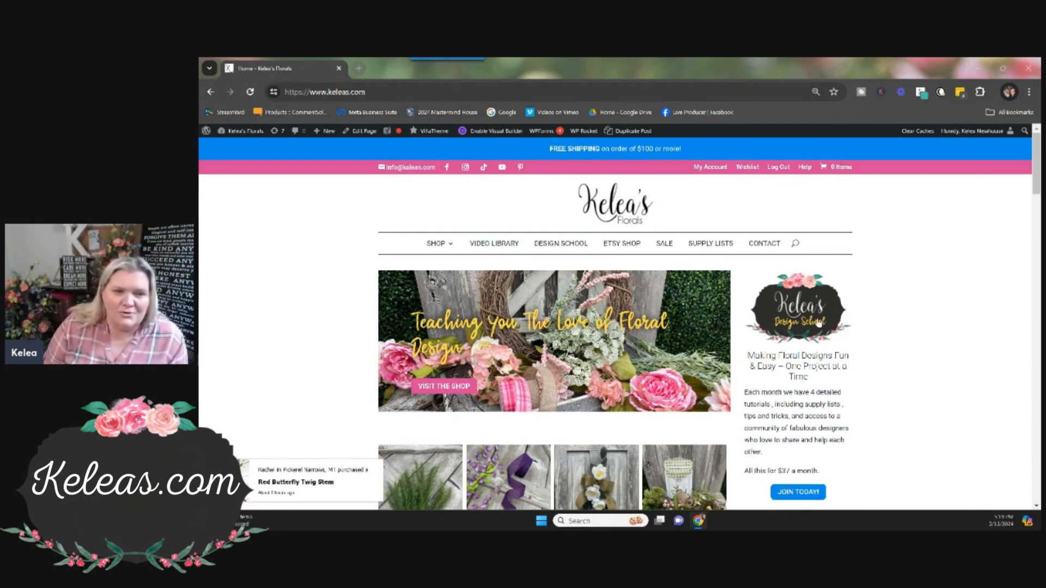
Scroll the homepage past the banner to the Greenery, Ribbons, Kits and Supplies tiles
{"action": "scroll", "scroll_direction": "down", "scroll_amount": 3}
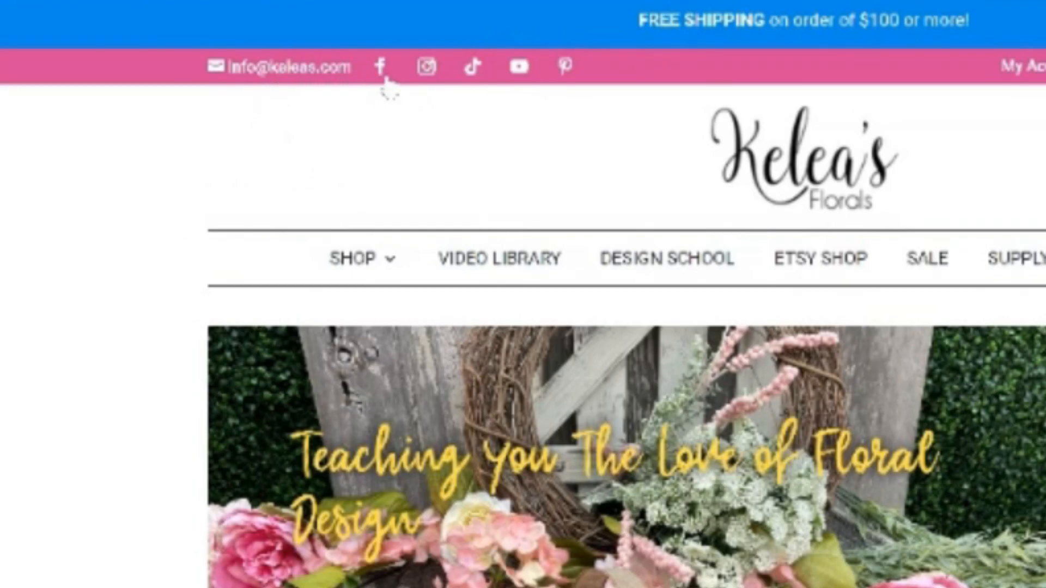
{"action": "mouse_move", "coordinate": [565, 66]}
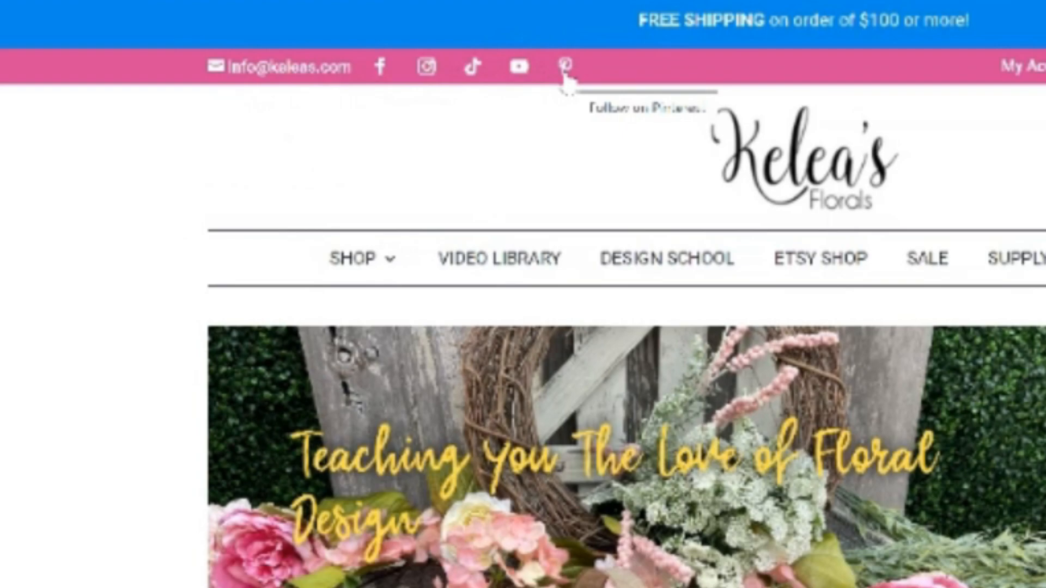
{"action": "mouse_move", "coordinate": [566, 372]}
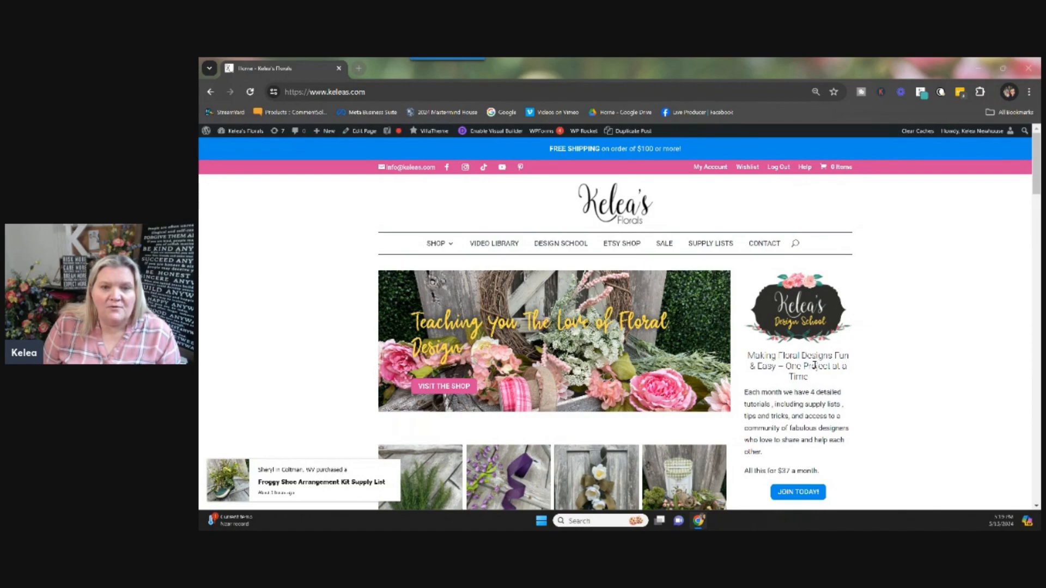
{"action": "scroll", "scroll_direction": "down", "scroll_amount": 3}
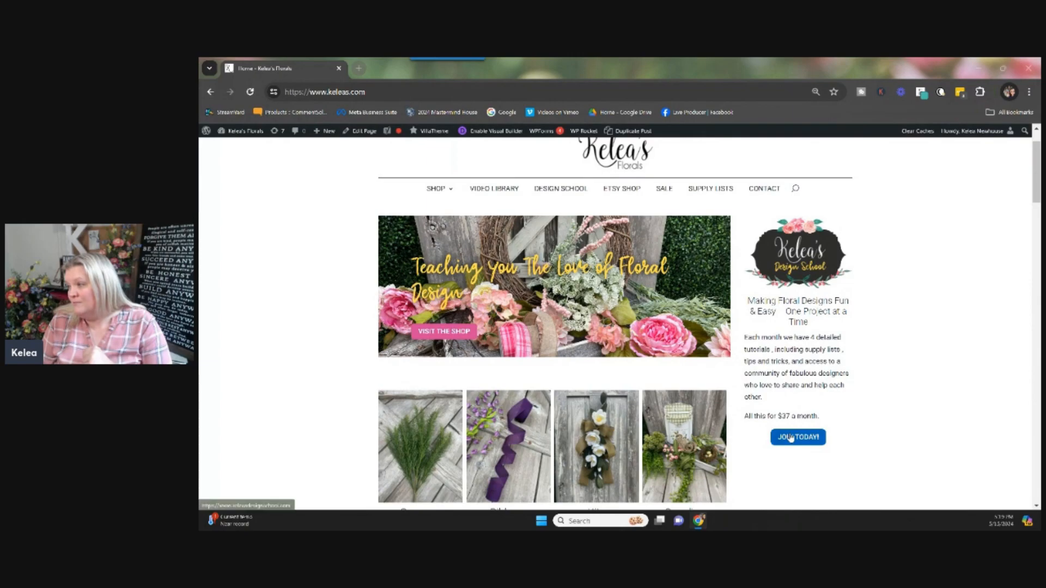
{"action": "left_click", "coordinate": [798, 437]}
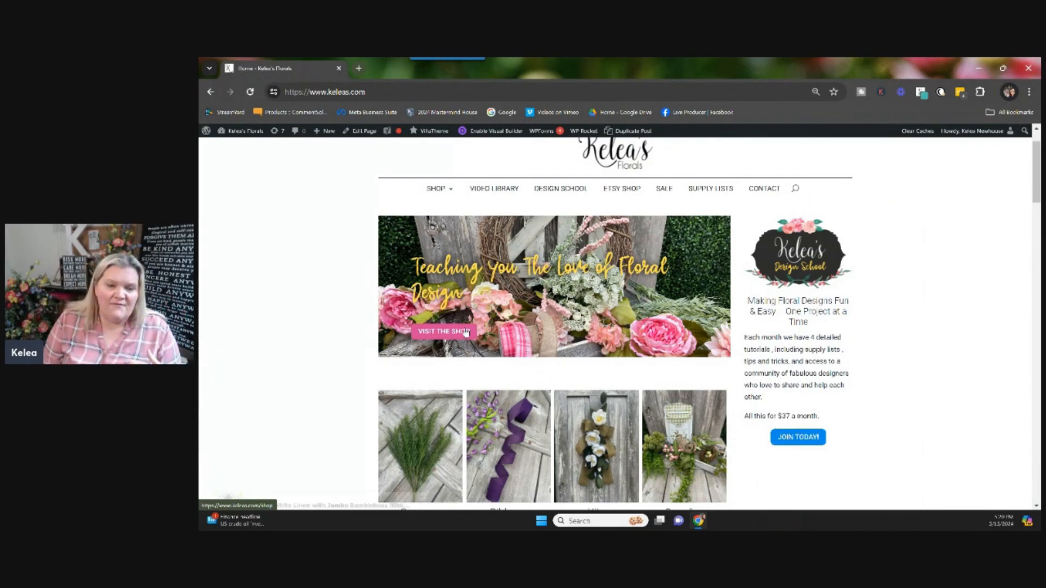
{"action": "scroll", "scroll_direction": "down", "scroll_amount": 3}
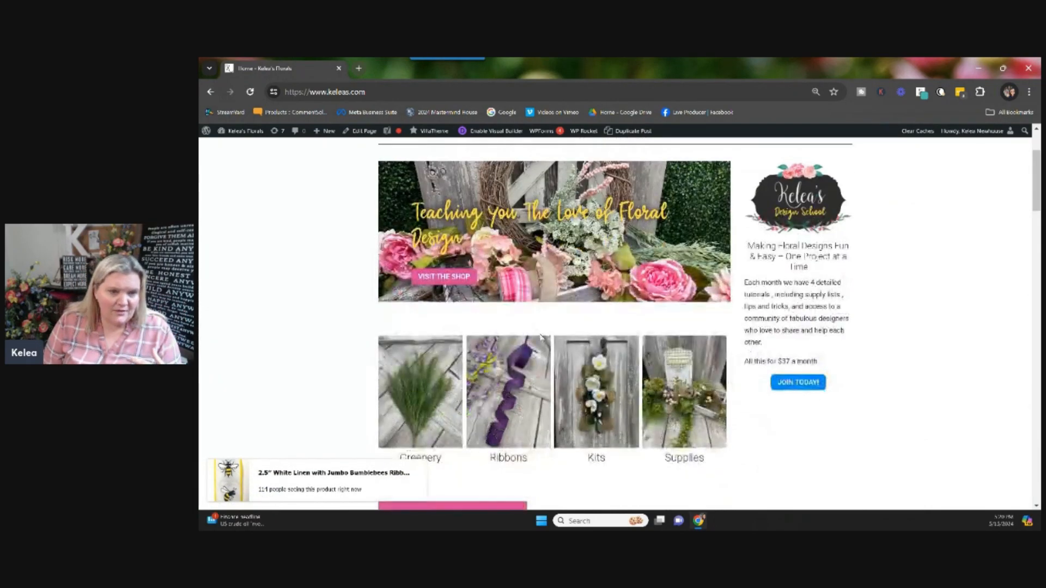
{"action": "scroll", "scroll_direction": "down", "scroll_amount": 3}
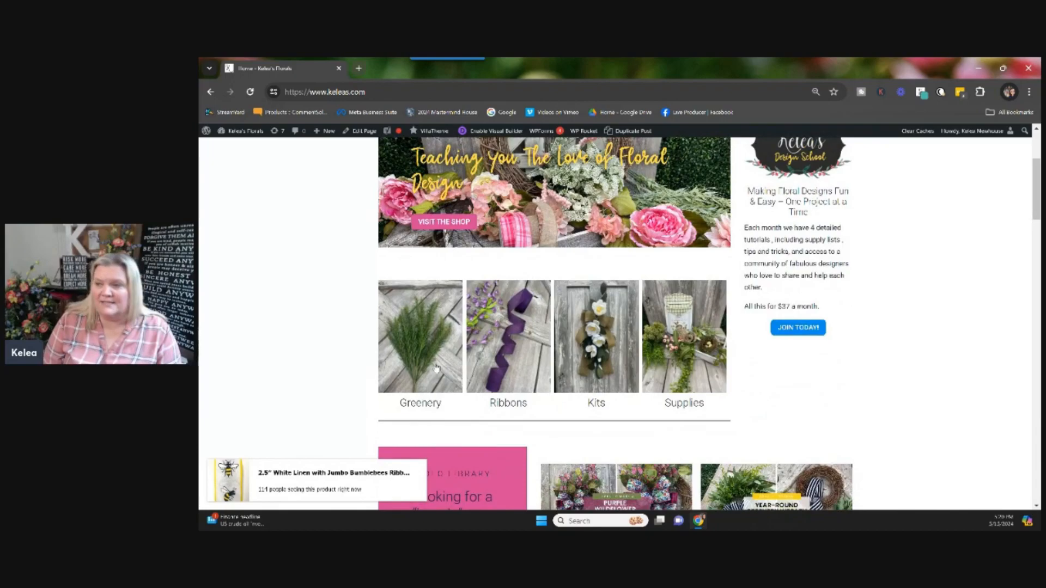
Go into the Greenery category and browse down its grid of 132 products
{"action": "left_click", "coordinate": [420, 335]}
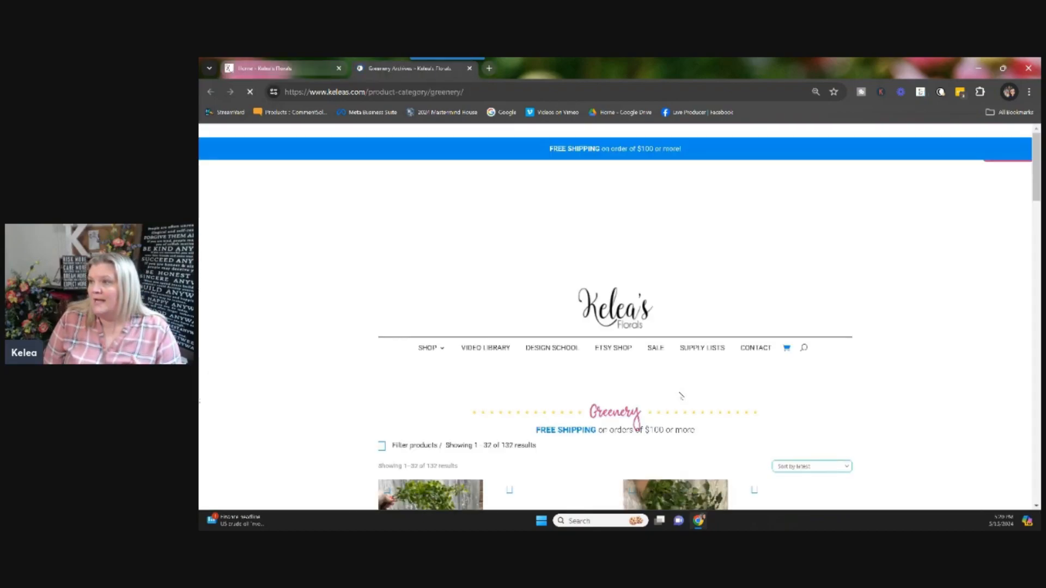
{"action": "scroll", "scroll_direction": "down", "scroll_amount": 3}
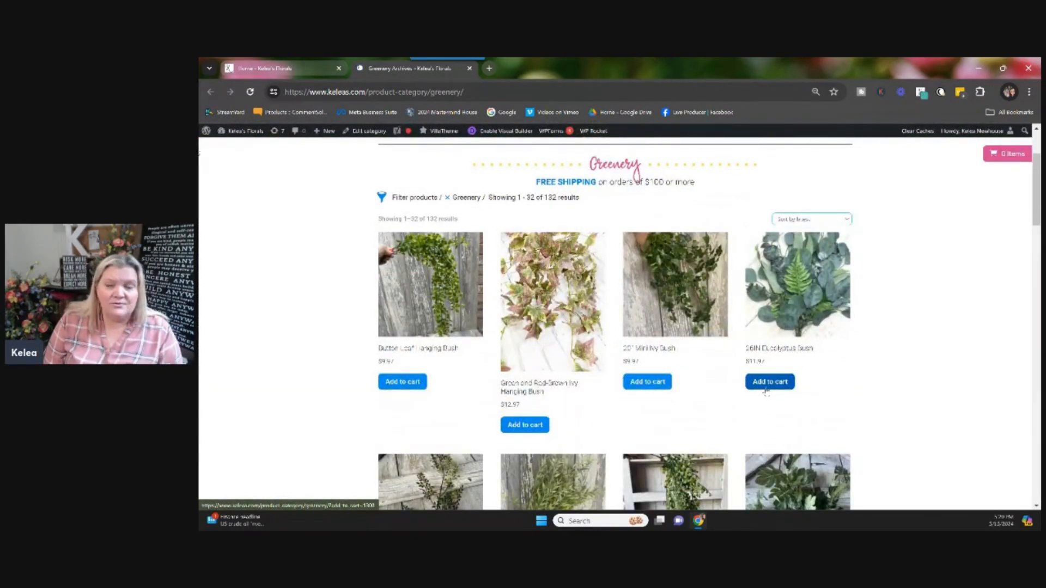
{"action": "scroll", "scroll_direction": "down", "scroll_amount": 3}
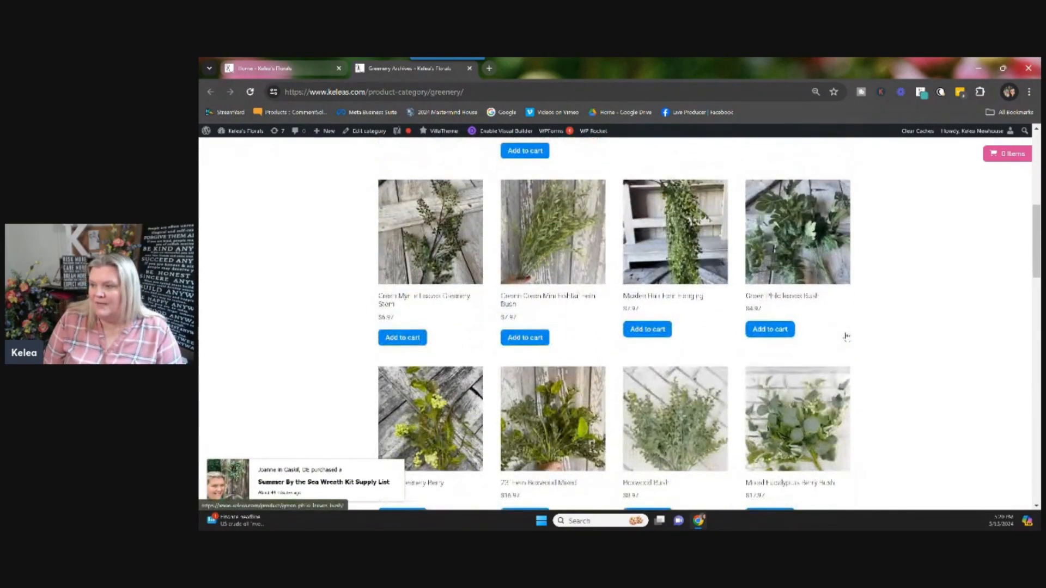
{"action": "scroll", "scroll_direction": "down", "scroll_amount": 3}
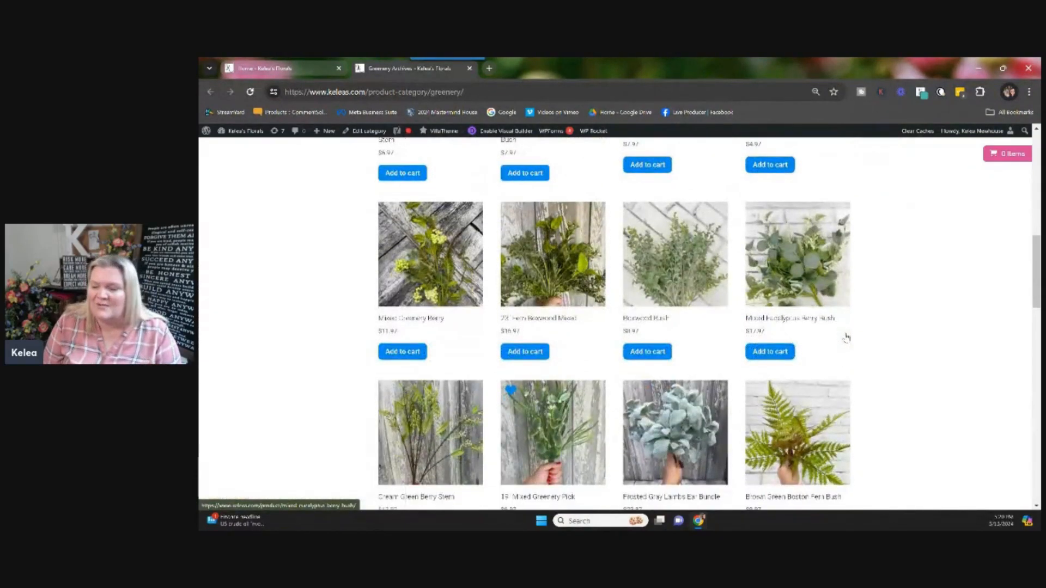
{"action": "scroll", "scroll_direction": "down", "scroll_amount": 3}
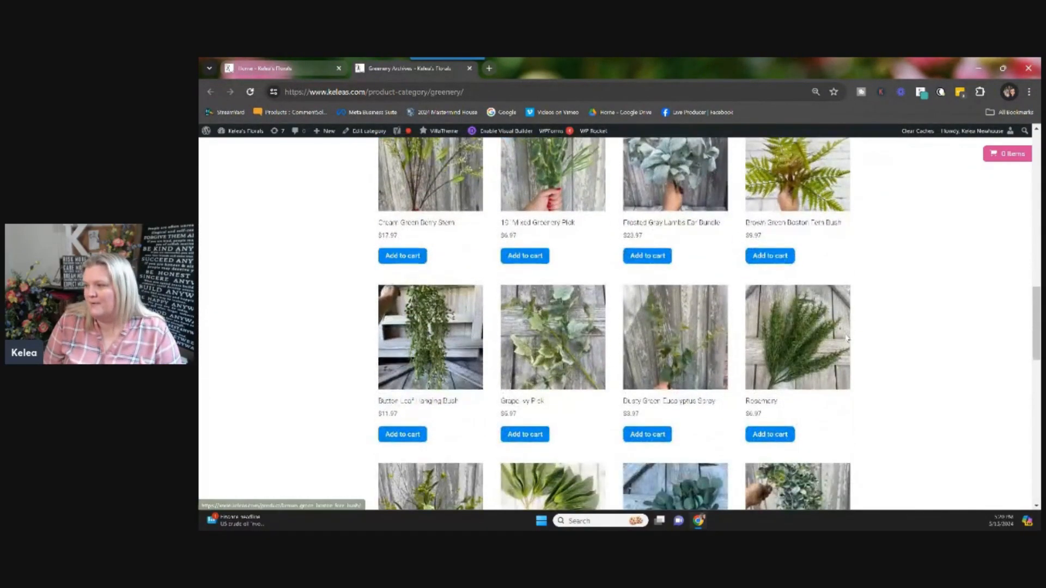
Continue through the greenery product grid and return to the top of the page
{"action": "scroll", "scroll_direction": "down", "scroll_amount": 3}
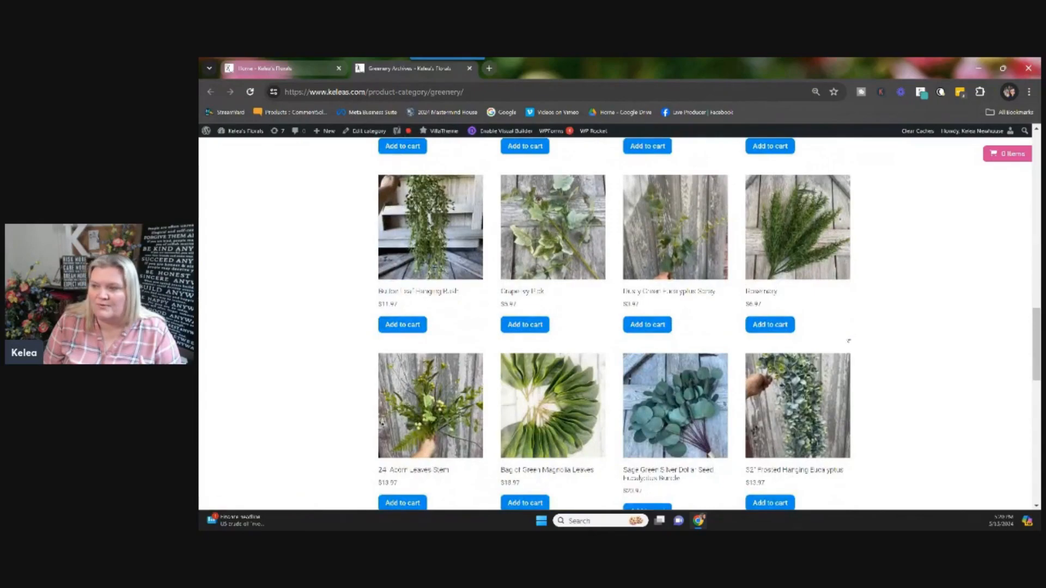
{"action": "scroll", "scroll_direction": "down", "scroll_amount": 3}
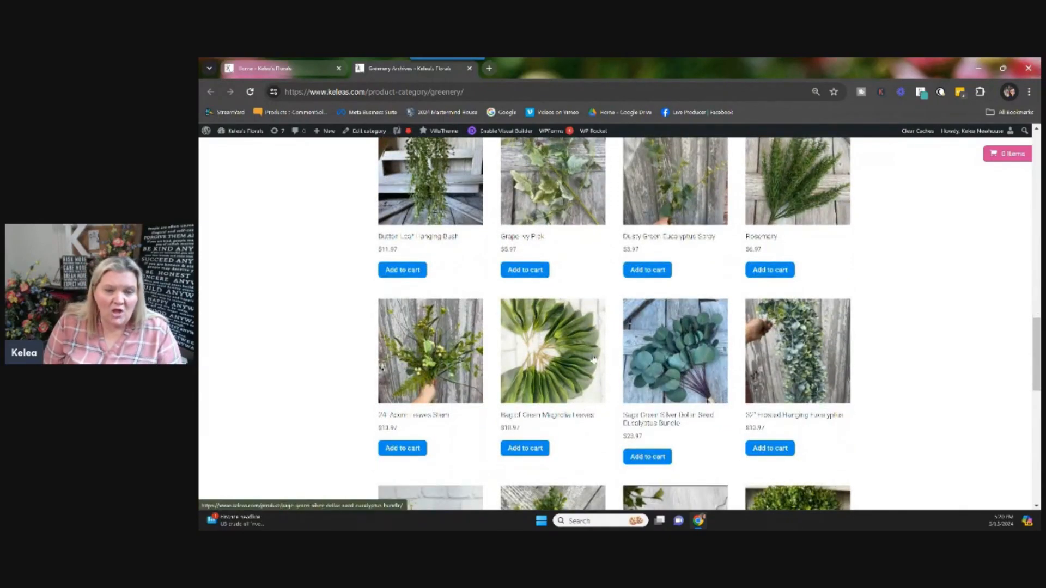
{"action": "mouse_move", "coordinate": [889, 398]}
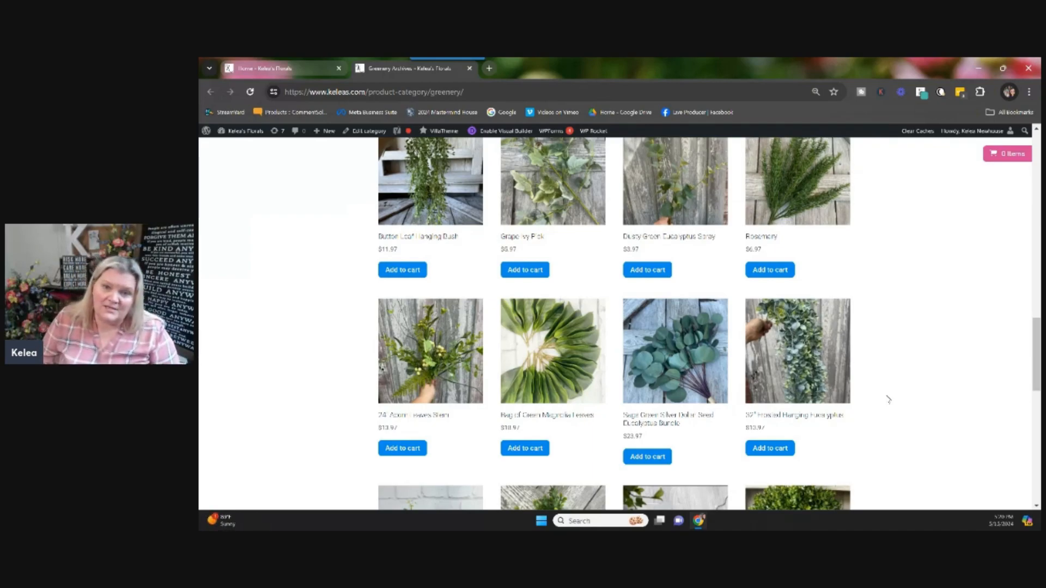
{"action": "scroll", "scroll_direction": "down", "scroll_amount": 3}
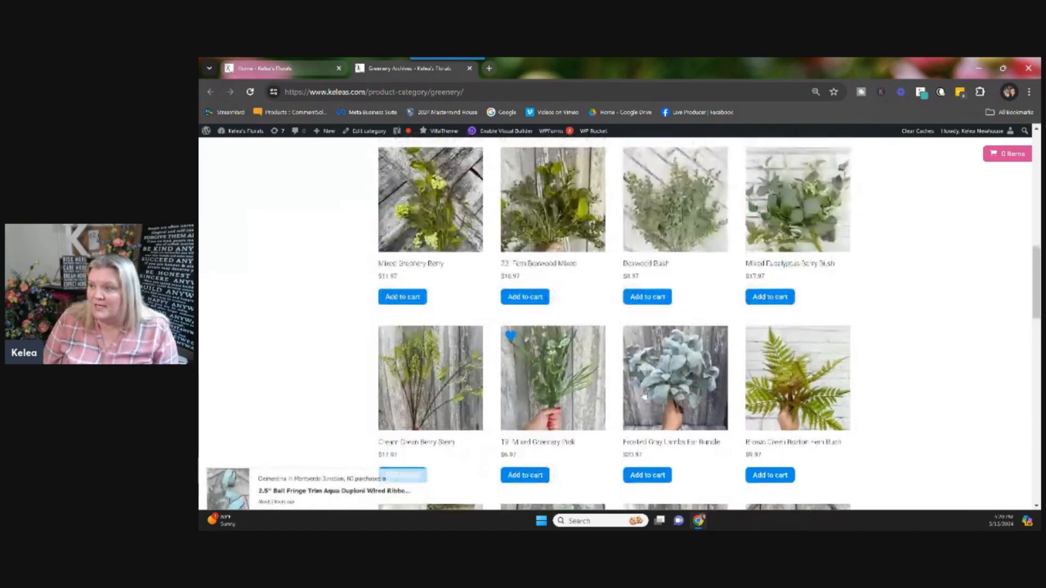
{"action": "scroll", "scroll_direction": "up", "scroll_amount": 3}
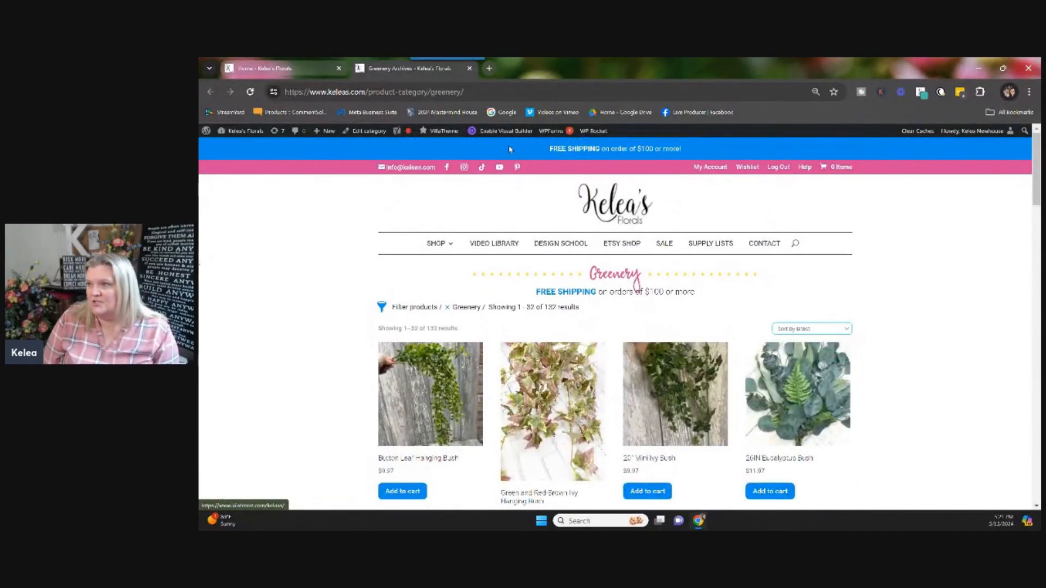
From Home, enter the Ribbon category, peek at its Sort options unchanged, and browse the 527 ribbons
{"action": "left_click", "coordinate": [280, 67]}
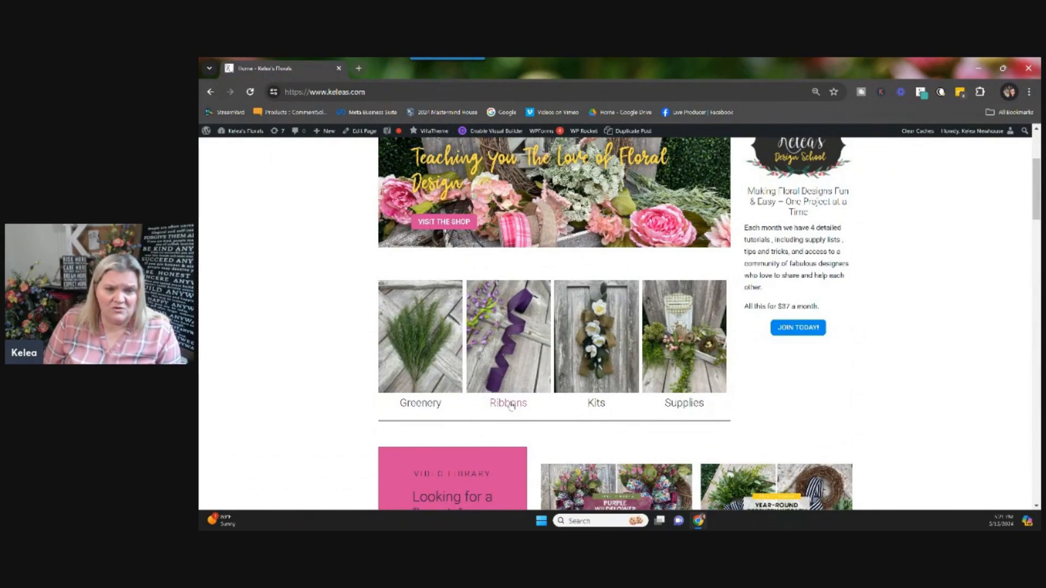
{"action": "left_click", "coordinate": [507, 403]}
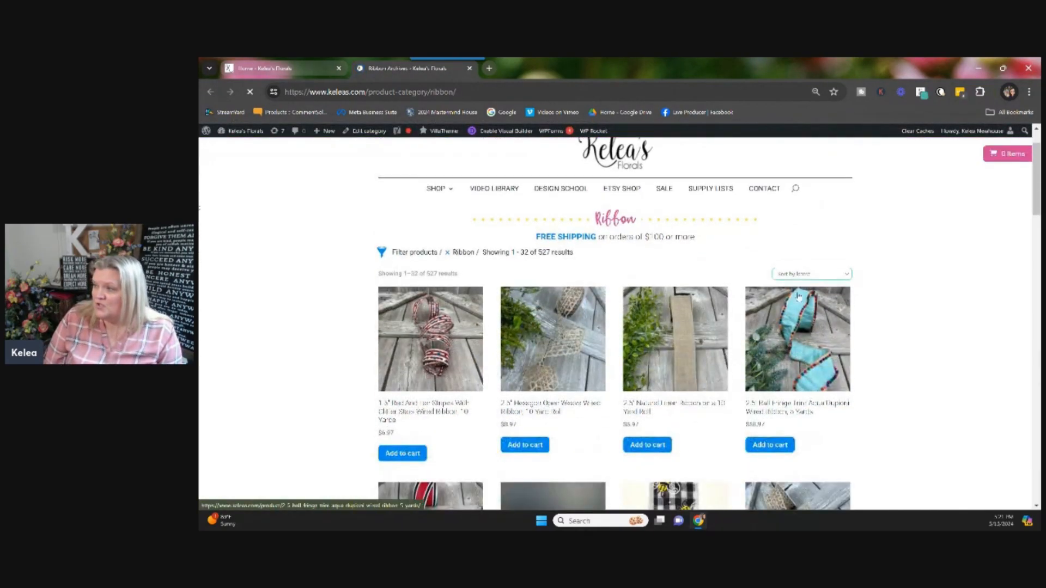
{"action": "left_click", "coordinate": [809, 273]}
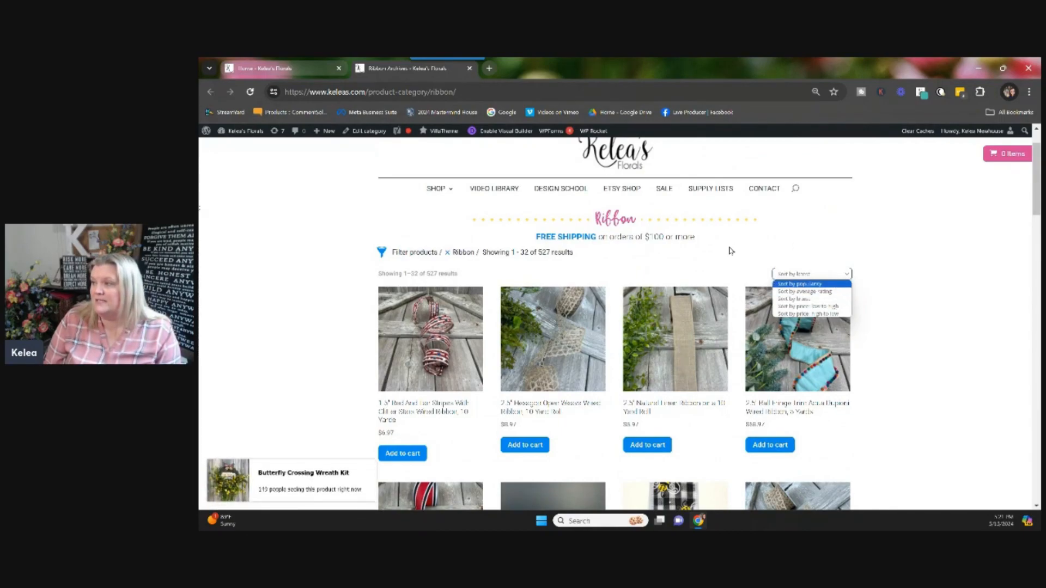
{"action": "left_click", "coordinate": [811, 274]}
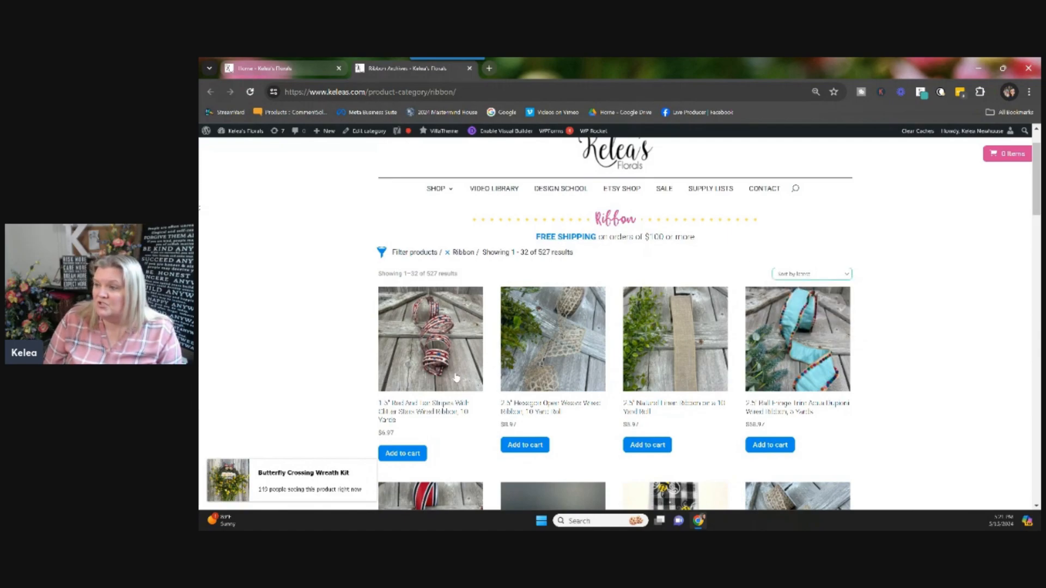
{"action": "mouse_move", "coordinate": [859, 399]}
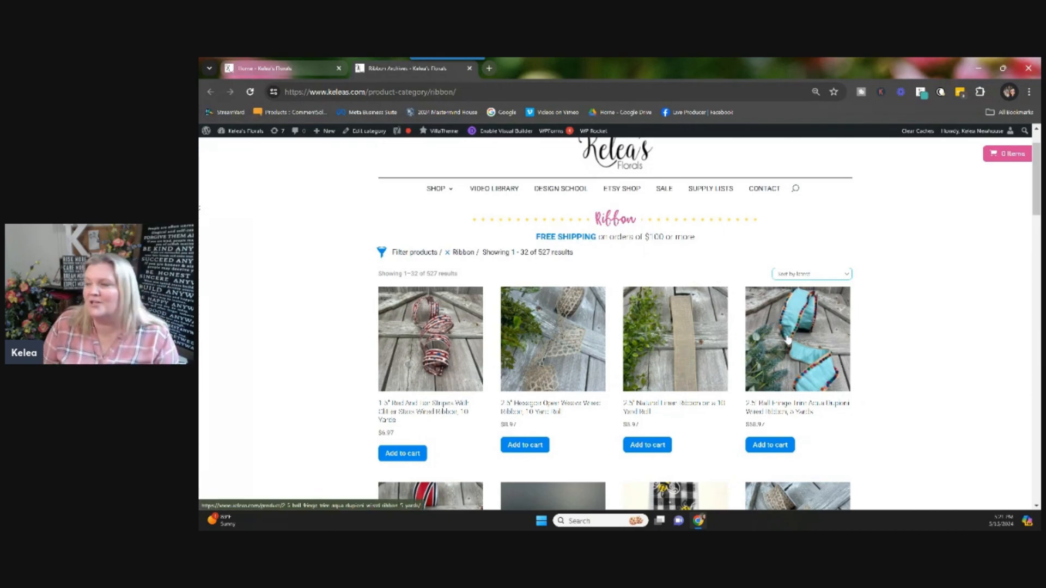
{"action": "scroll", "scroll_direction": "down", "scroll_amount": 3}
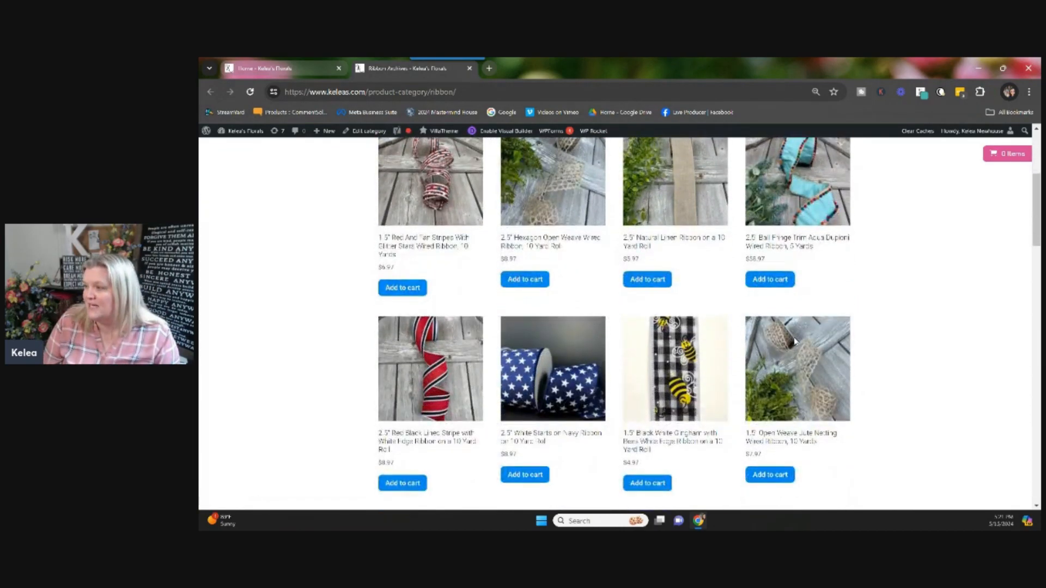
{"action": "scroll", "scroll_direction": "down", "scroll_amount": 3}
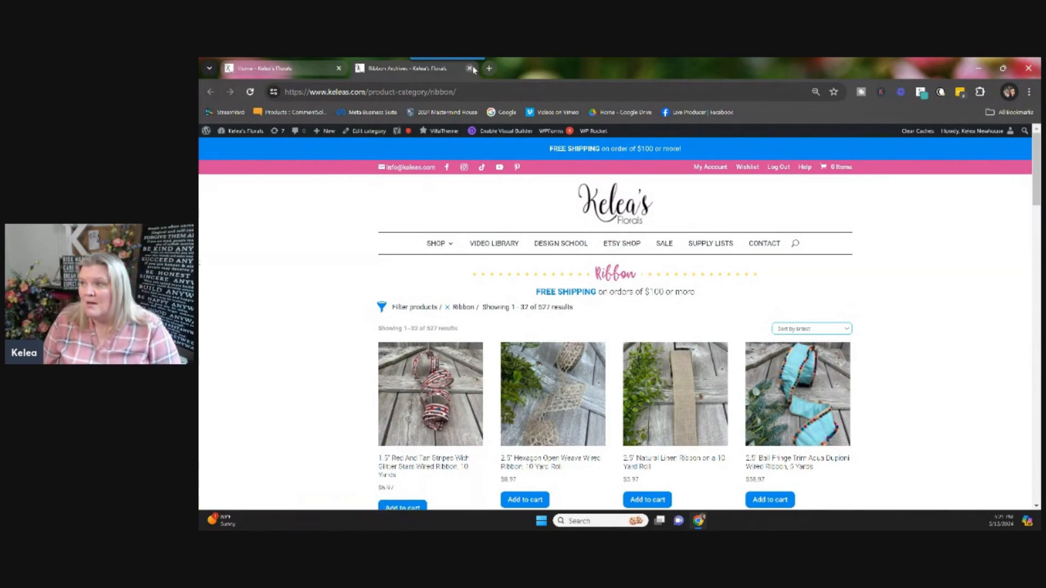
{"action": "left_click", "coordinate": [470, 67]}
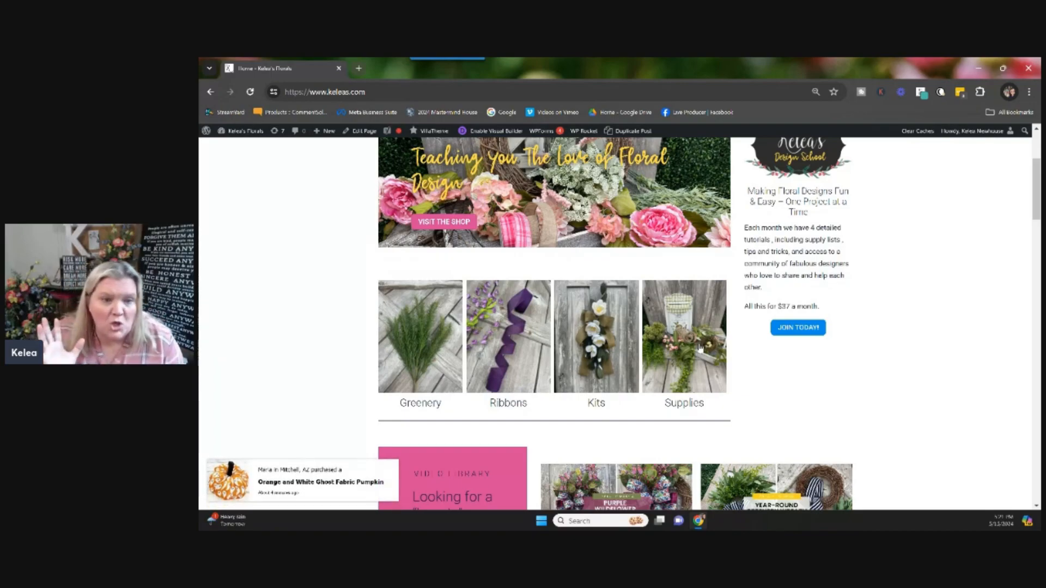
{"action": "mouse_move", "coordinate": [700, 348]}
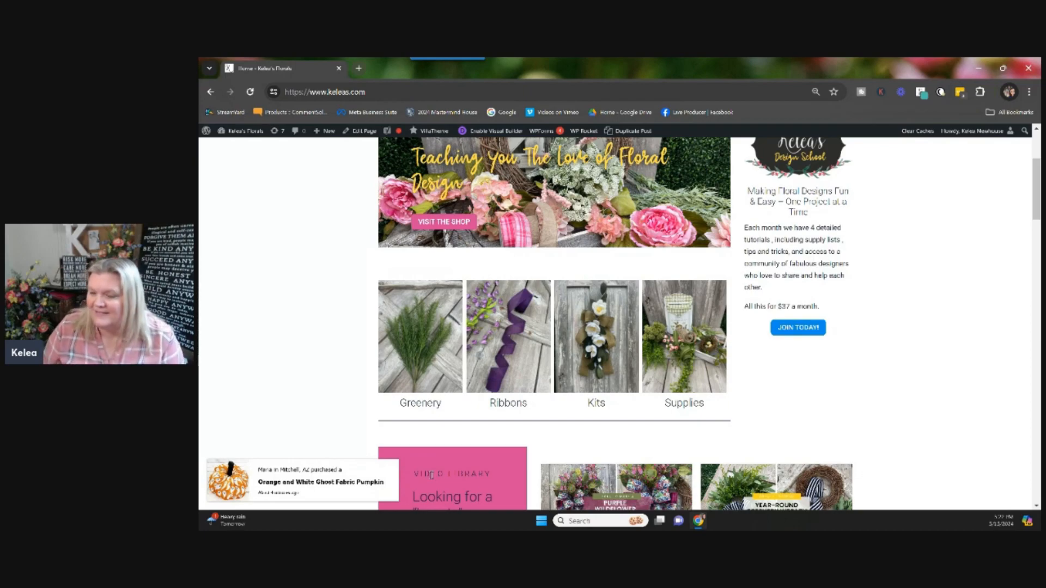
{"action": "scroll", "scroll_direction": "down", "scroll_amount": 3}
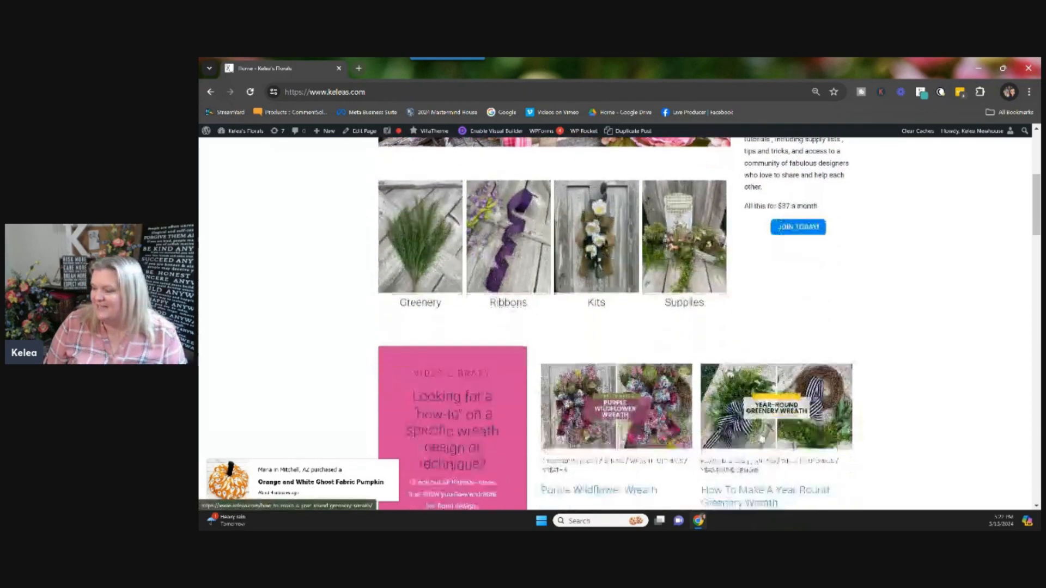
{"action": "scroll", "scroll_direction": "down", "scroll_amount": 3}
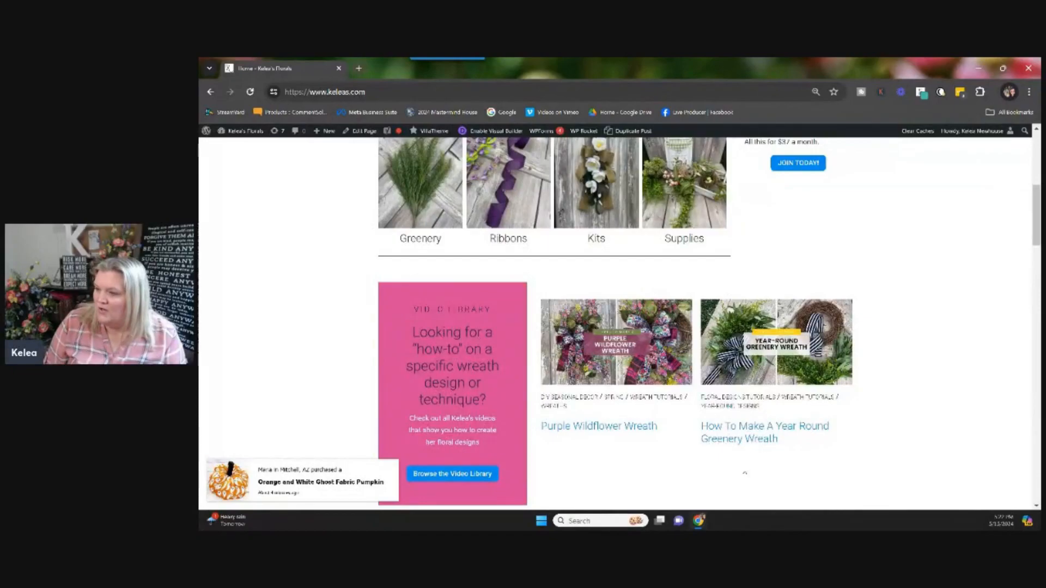
{"action": "scroll", "scroll_direction": "down", "scroll_amount": 3}
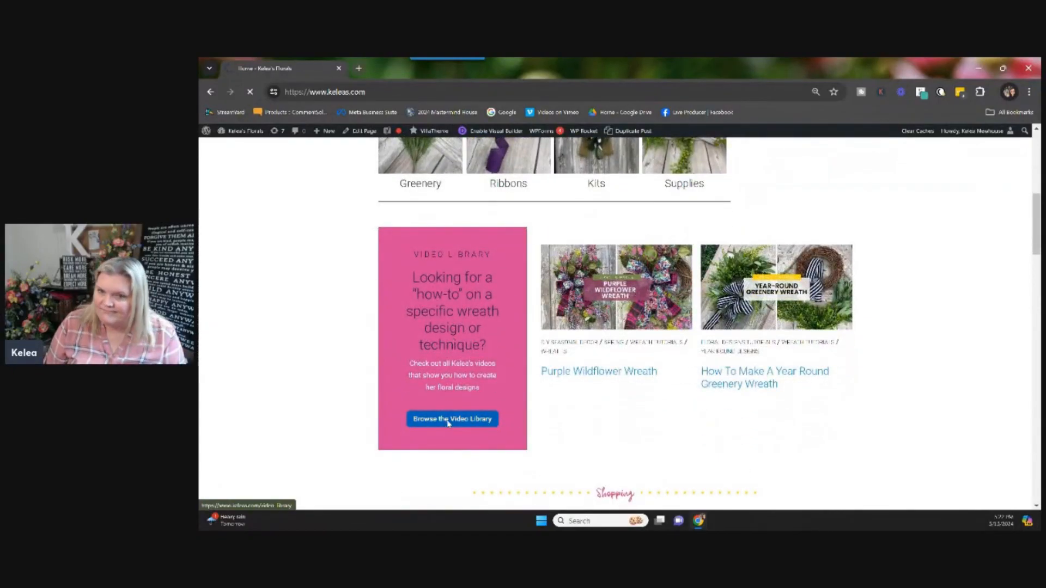
Enter the Video Library and view its search box and style and season video categories
{"action": "left_click", "coordinate": [451, 418]}
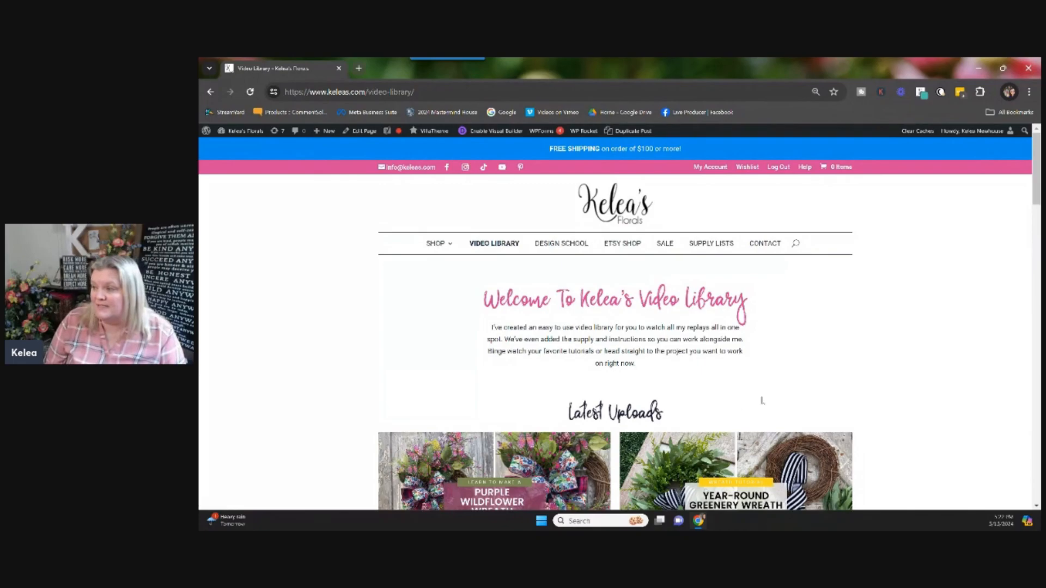
{"action": "scroll", "scroll_direction": "down", "scroll_amount": 3}
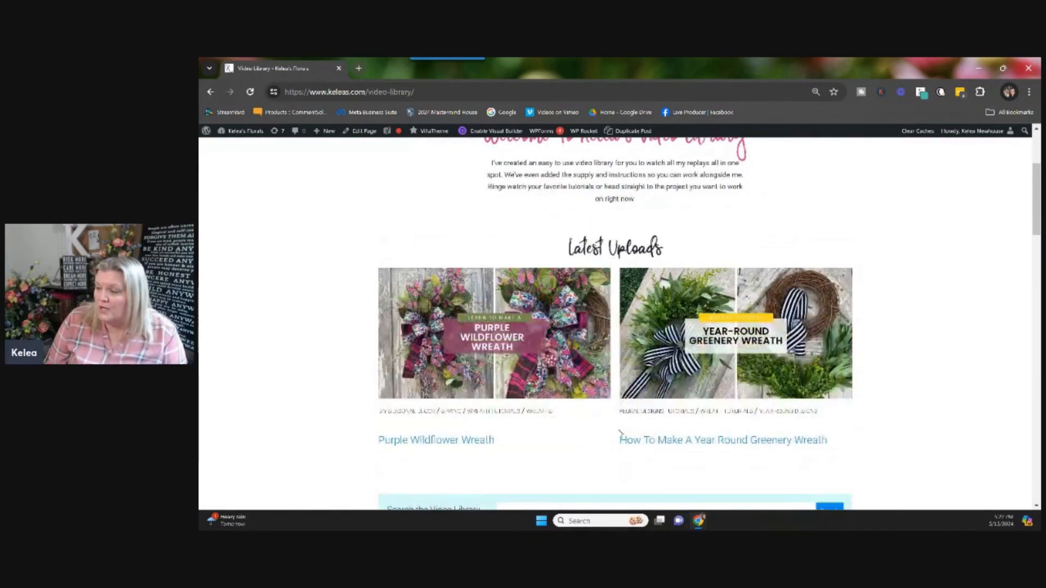
{"action": "scroll", "scroll_direction": "down", "scroll_amount": 3}
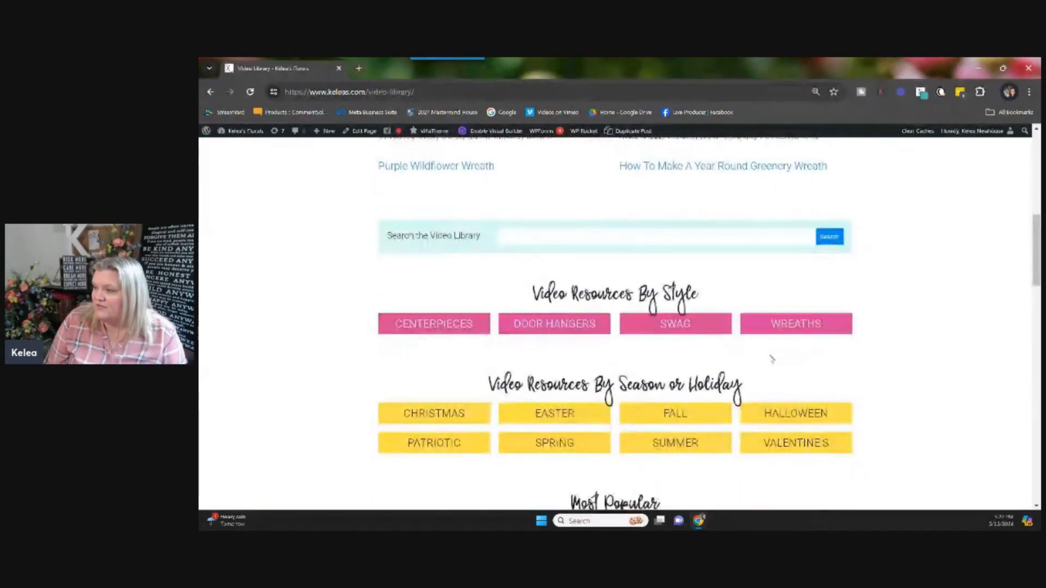
{"action": "scroll", "scroll_direction": "down", "scroll_amount": 3}
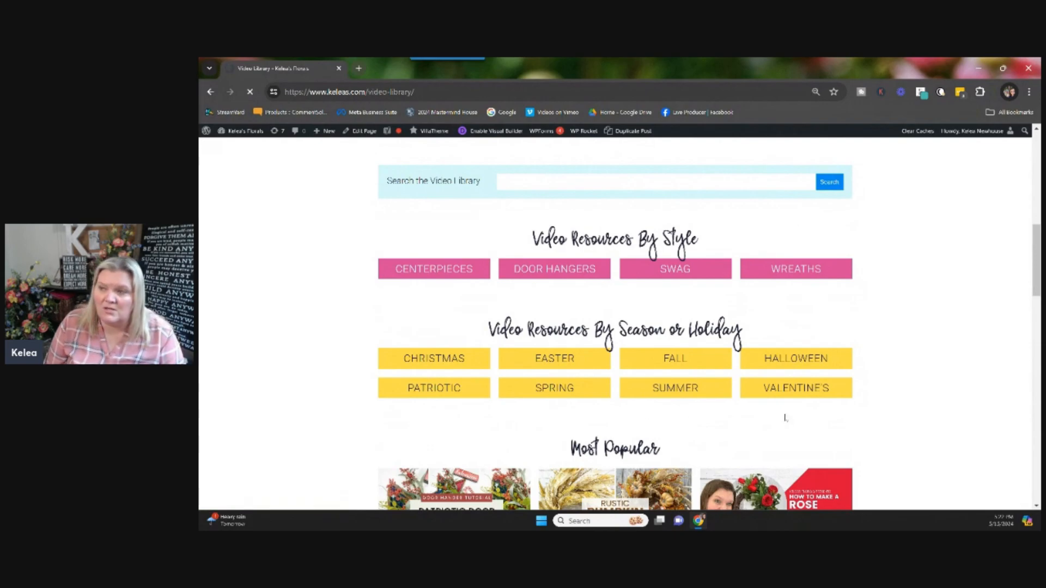
Open the popular Patriotic Door Hanger tutorial and read down to its ingredients
{"action": "left_click", "coordinate": [434, 387]}
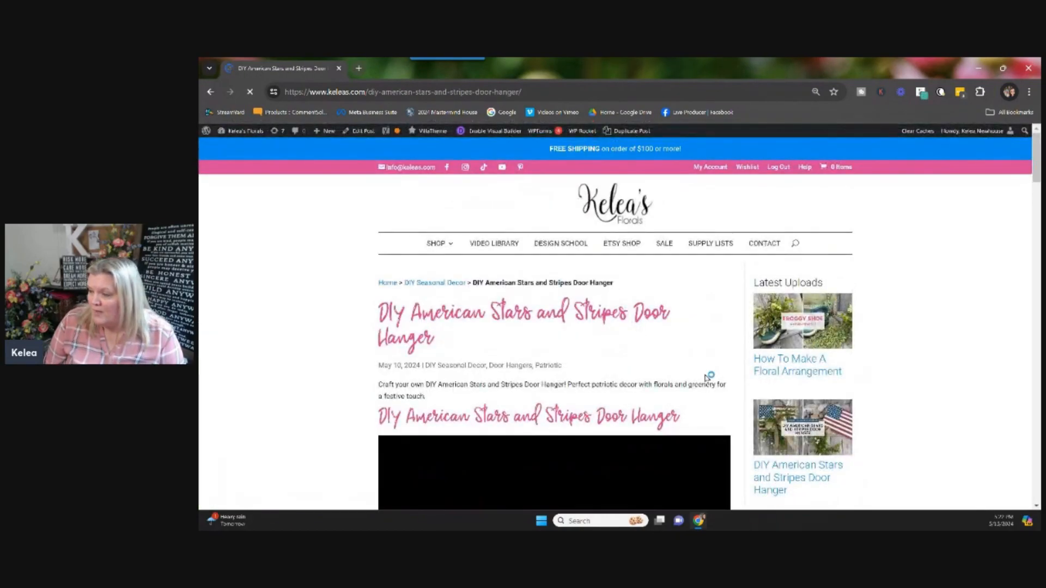
{"action": "scroll", "scroll_direction": "down", "scroll_amount": 3}
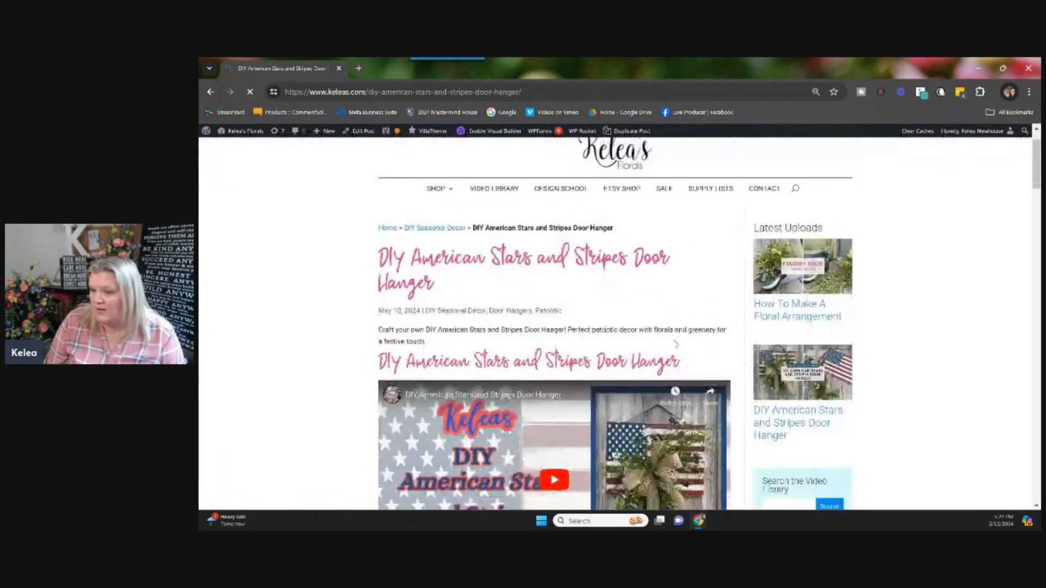
{"action": "scroll", "scroll_direction": "down", "scroll_amount": 3}
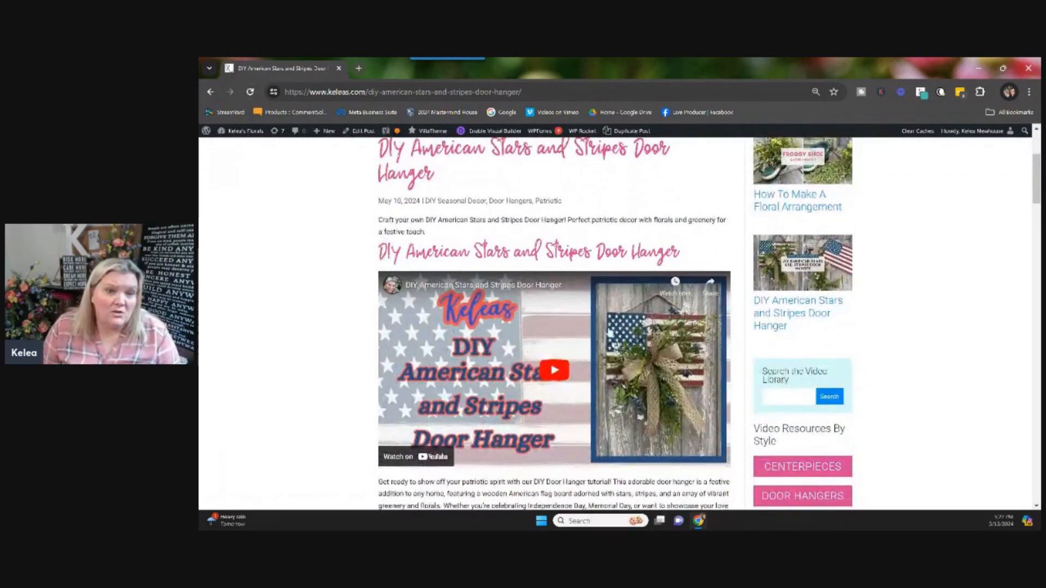
{"action": "scroll", "scroll_direction": "down", "scroll_amount": 3}
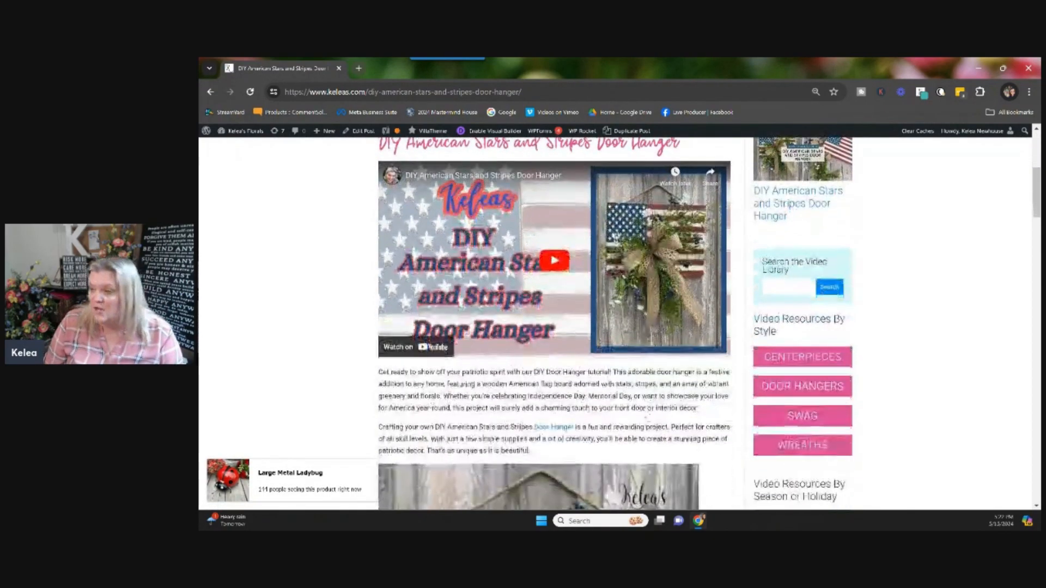
{"action": "scroll", "scroll_direction": "down", "scroll_amount": 3}
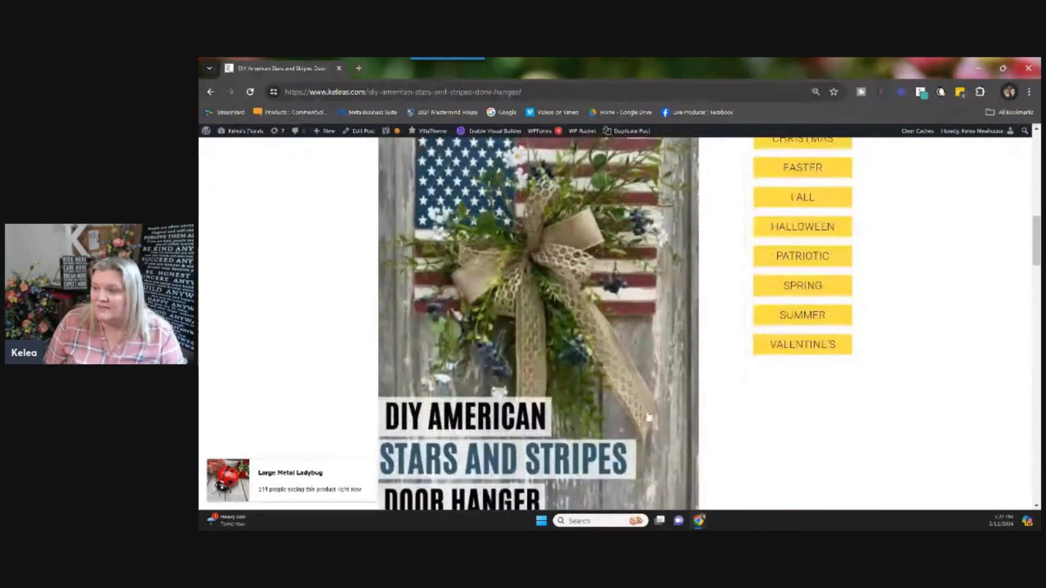
Read through the door hanger's step-by-step directions to the Froggy Shoe arrangement tutorial
{"action": "scroll", "scroll_direction": "down", "scroll_amount": 3}
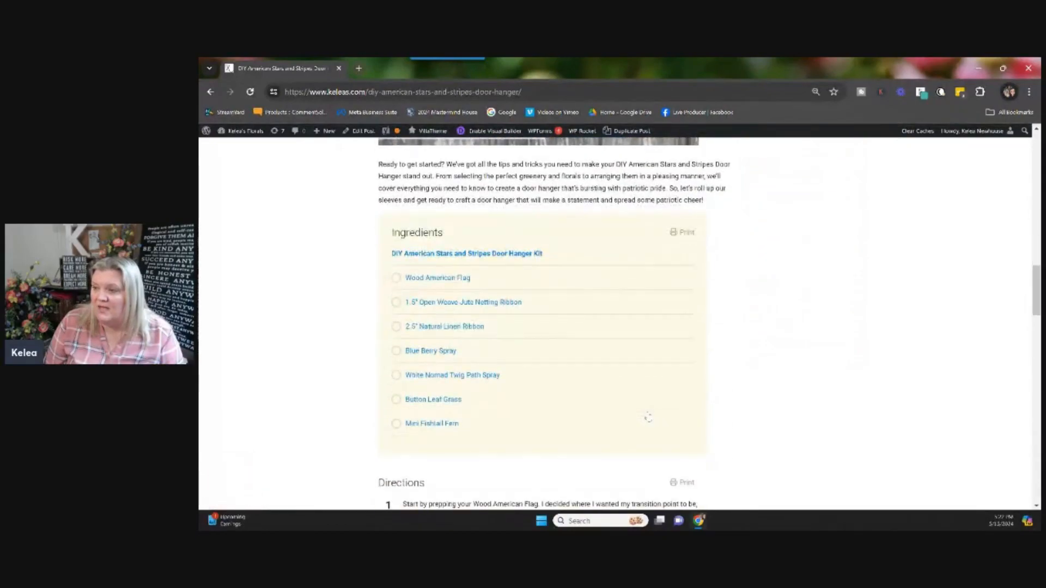
{"action": "scroll", "scroll_direction": "down", "scroll_amount": 3}
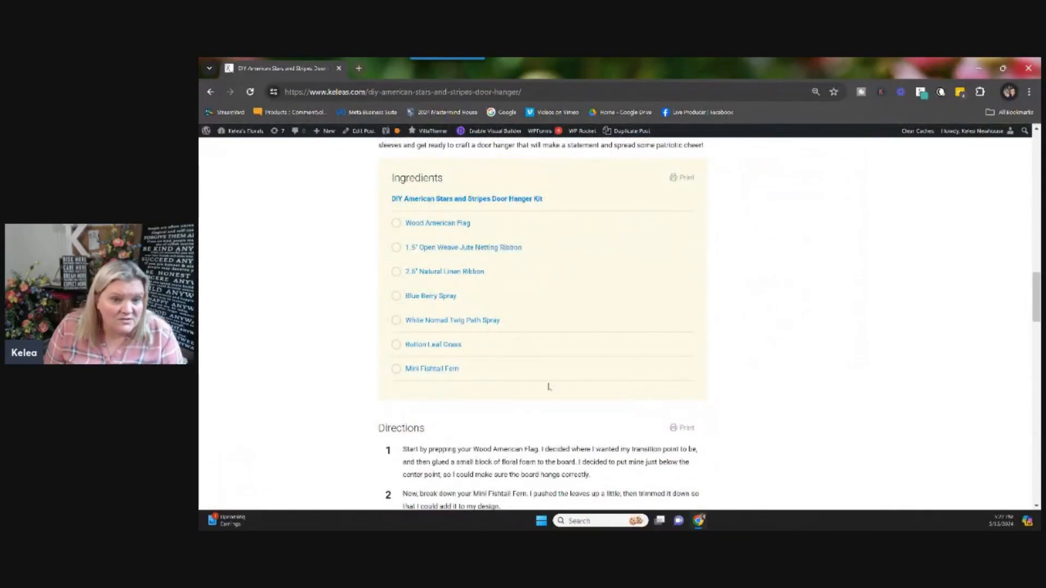
{"action": "scroll", "scroll_direction": "down", "scroll_amount": 3}
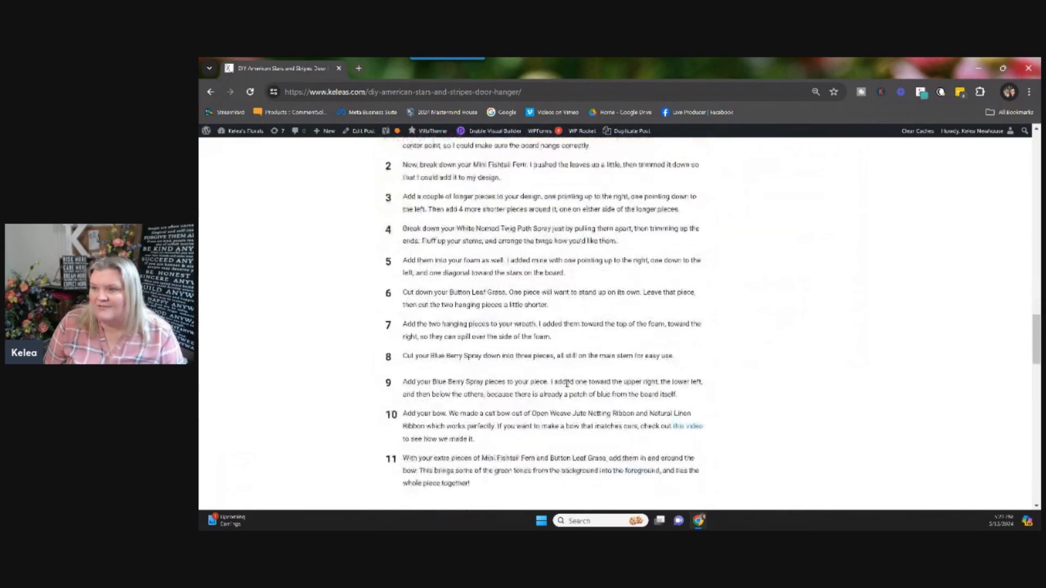
{"action": "scroll", "scroll_direction": "down", "scroll_amount": 3}
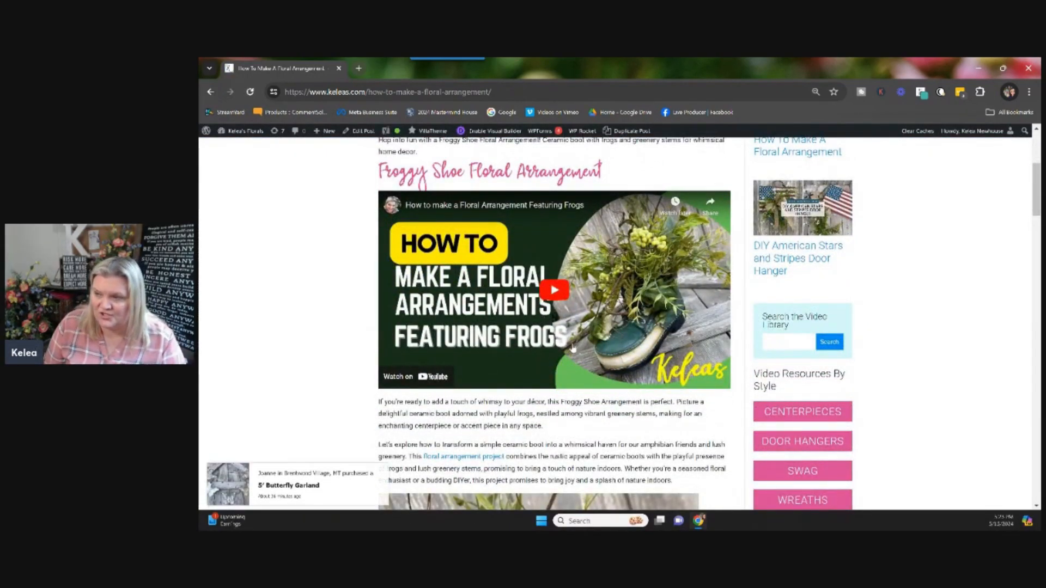
Read the Froggy Shoe tutorial's ingredients, directions, tips and FAQs
{"action": "scroll", "scroll_direction": "down", "scroll_amount": 3}
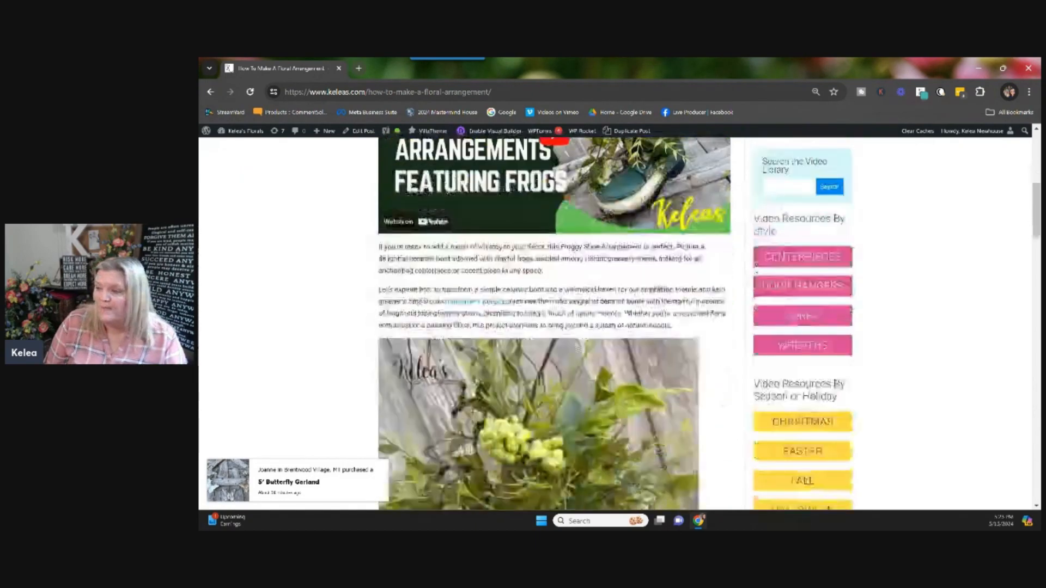
{"action": "scroll", "scroll_direction": "down", "scroll_amount": 3}
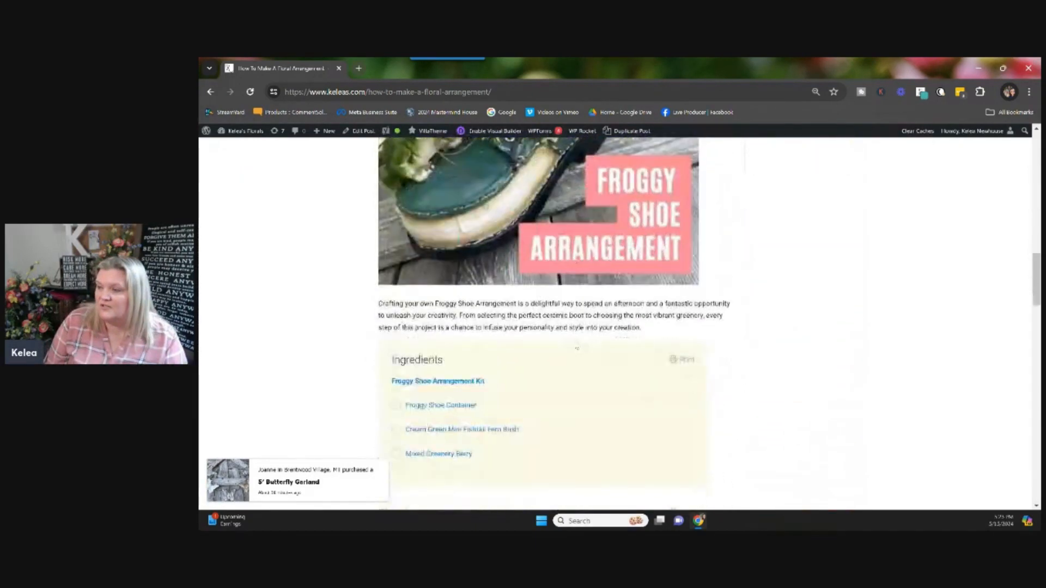
{"action": "scroll", "scroll_direction": "down", "scroll_amount": 3}
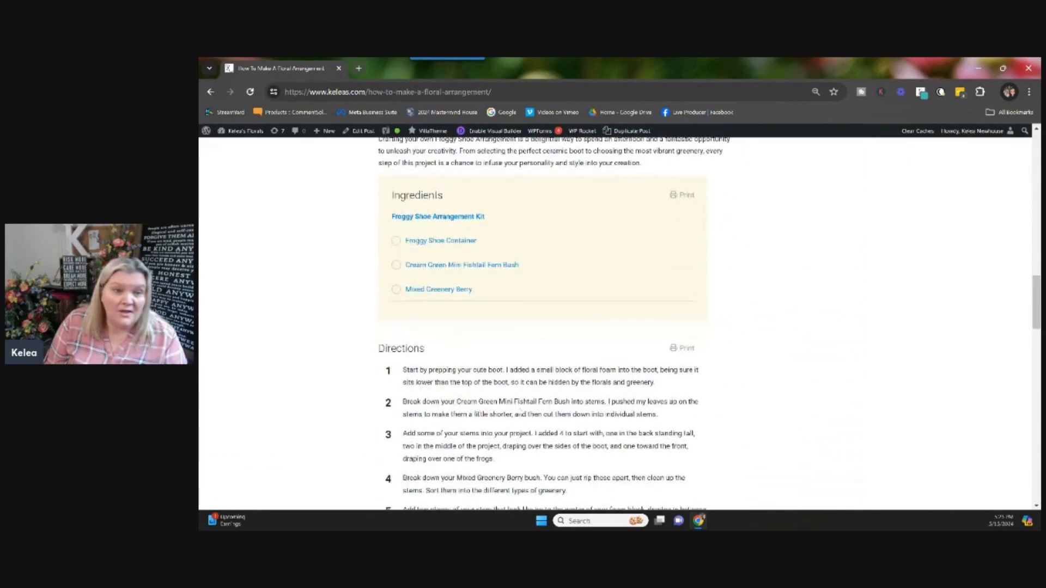
{"action": "scroll", "scroll_direction": "down", "scroll_amount": 3}
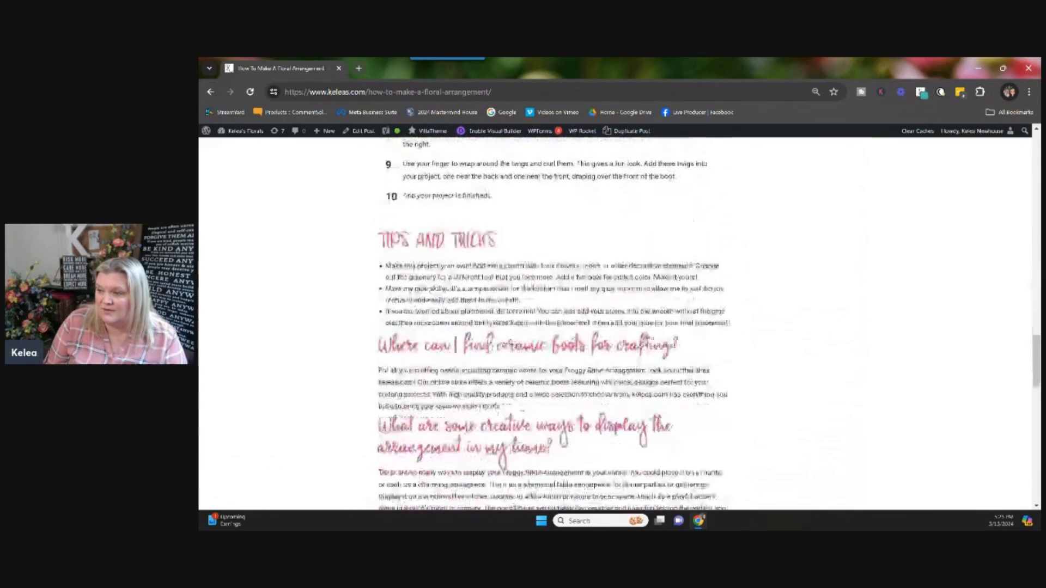
{"action": "scroll", "scroll_direction": "down", "scroll_amount": 3}
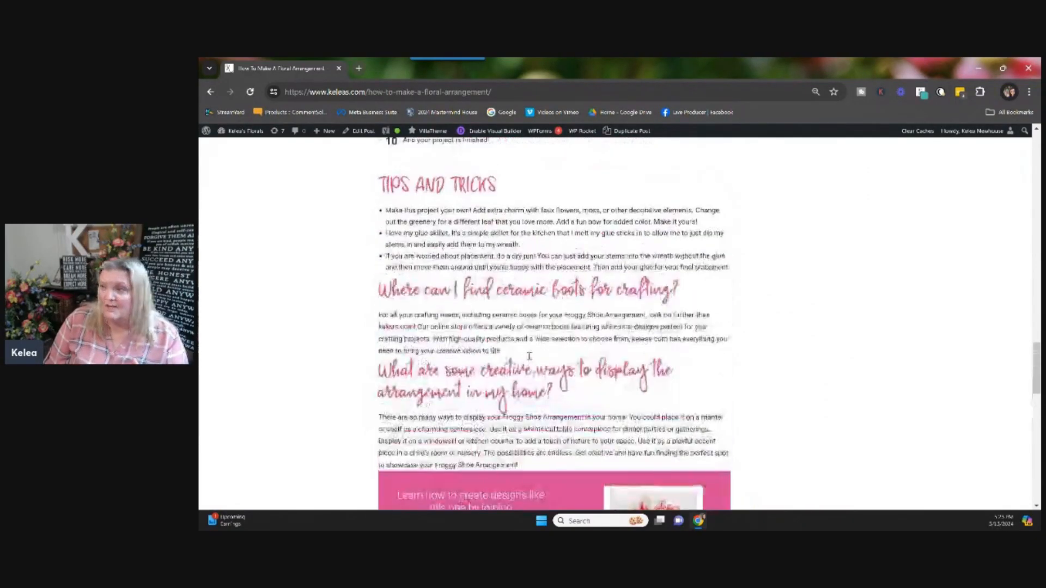
Go to the Centerpieces video category from the sidebar's Video Resources By Style
{"action": "scroll", "scroll_direction": "up", "scroll_amount": 3}
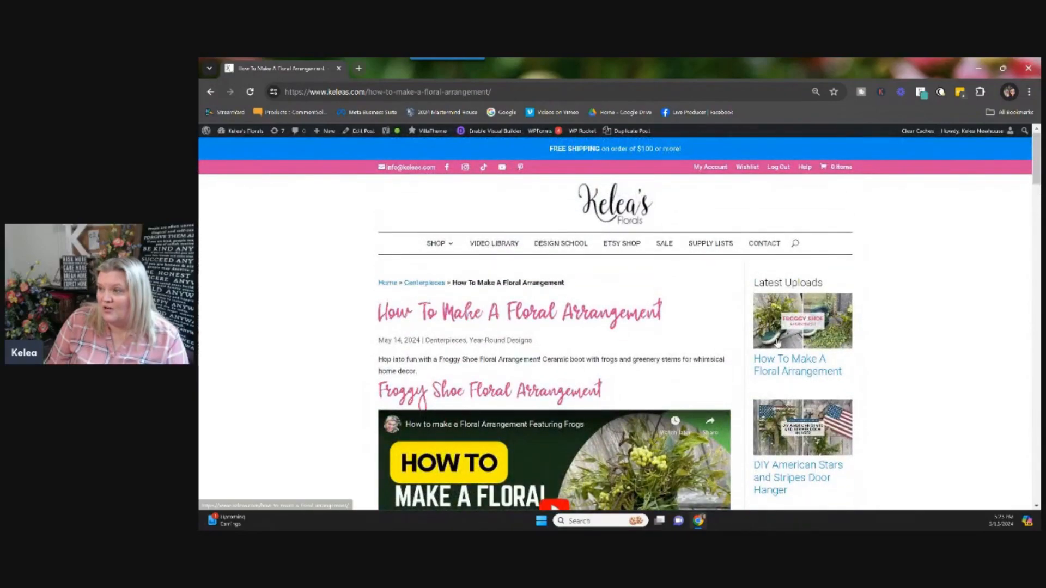
{"action": "scroll", "scroll_direction": "down", "scroll_amount": 3}
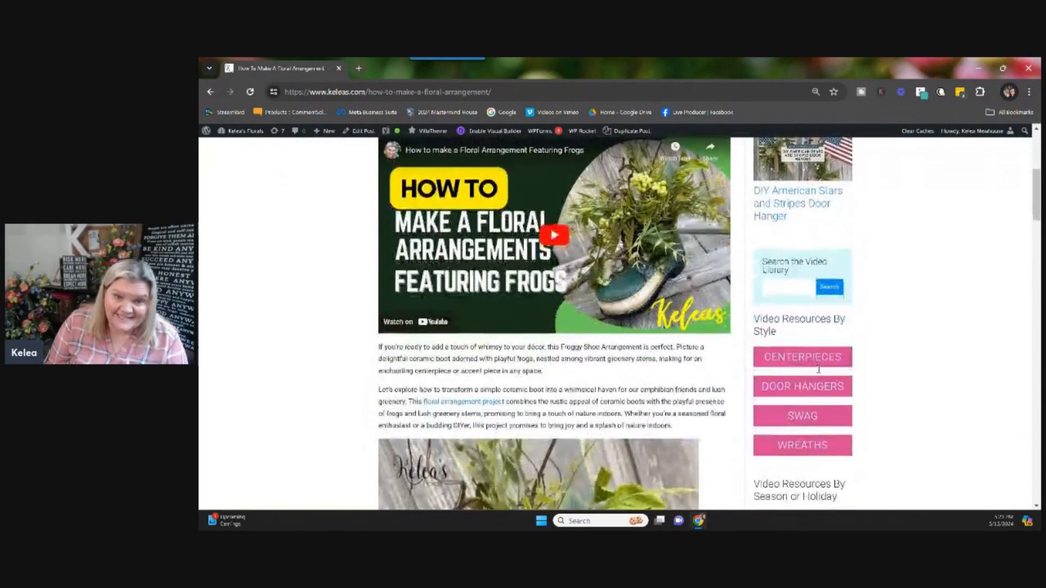
{"action": "scroll", "scroll_direction": "down", "scroll_amount": 3}
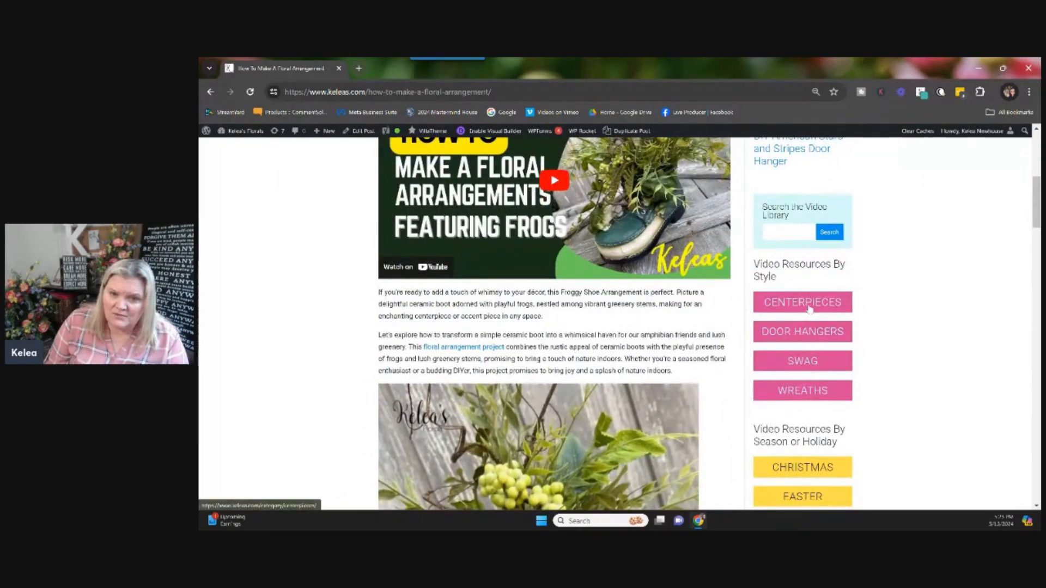
{"action": "left_click", "coordinate": [801, 302]}
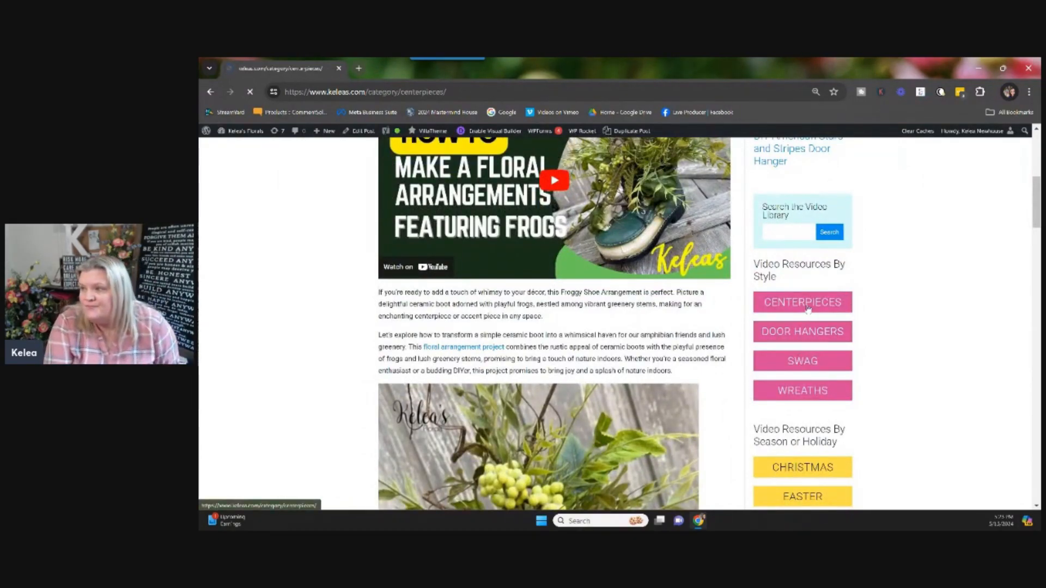